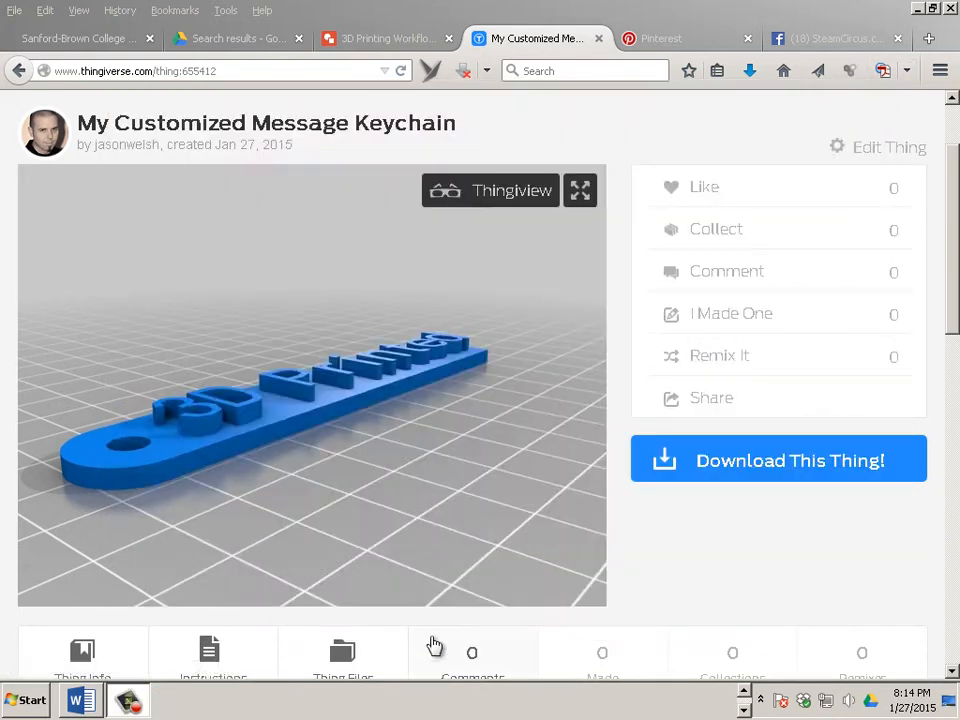
{"action": "mouse_move", "coordinate": [748, 484]}
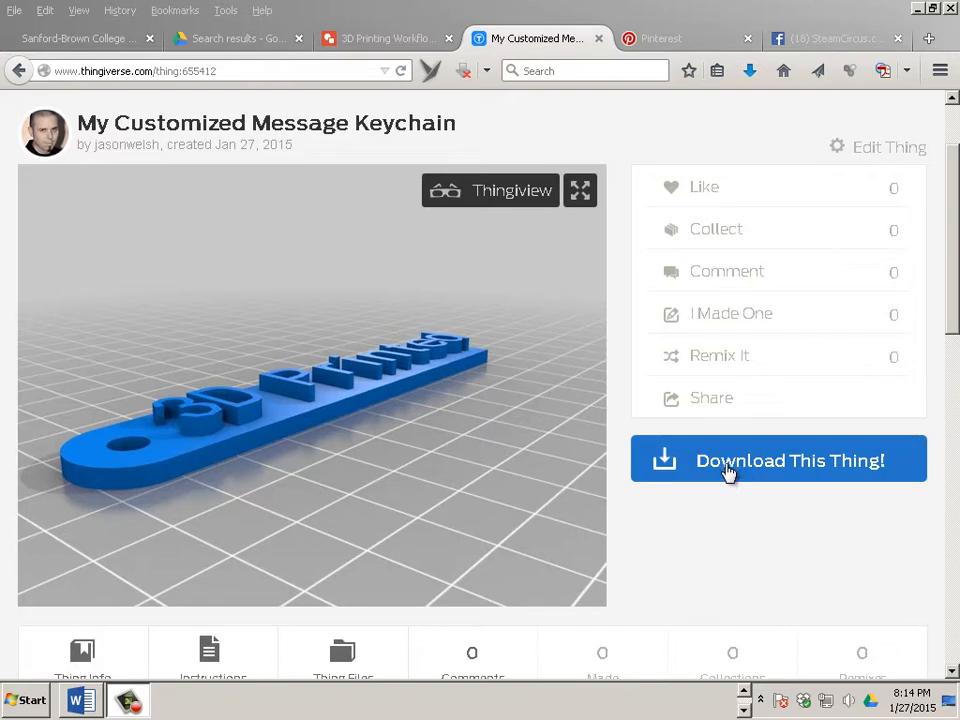
- Download the message keychain STL from Thingiverse and save it to the desktop
{"action": "left_click", "coordinate": [344, 176]}
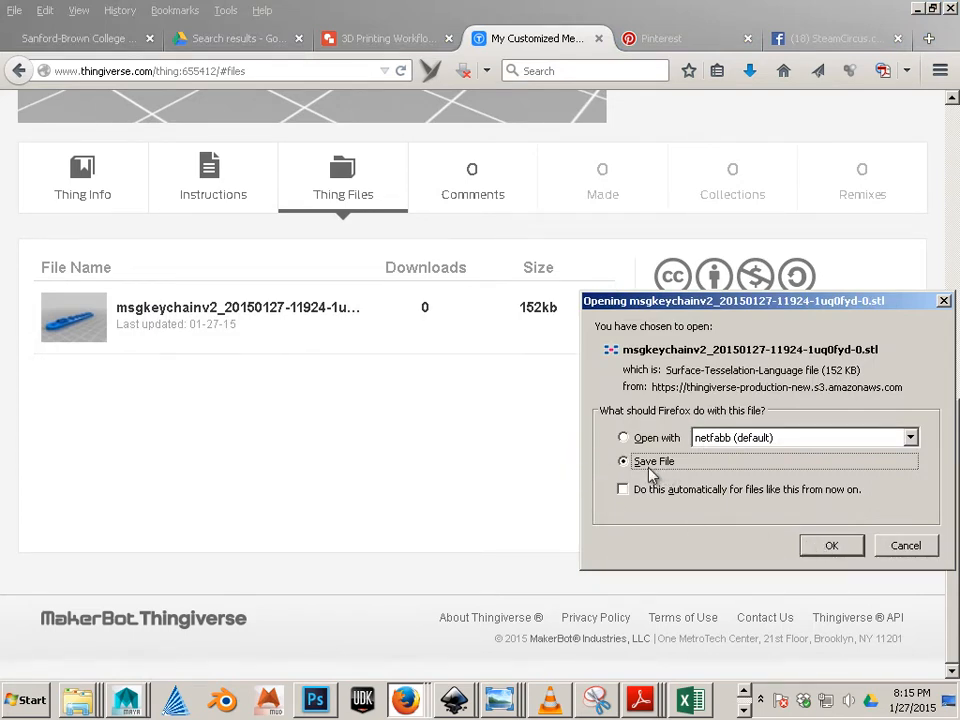
{"action": "left_click", "coordinate": [832, 544]}
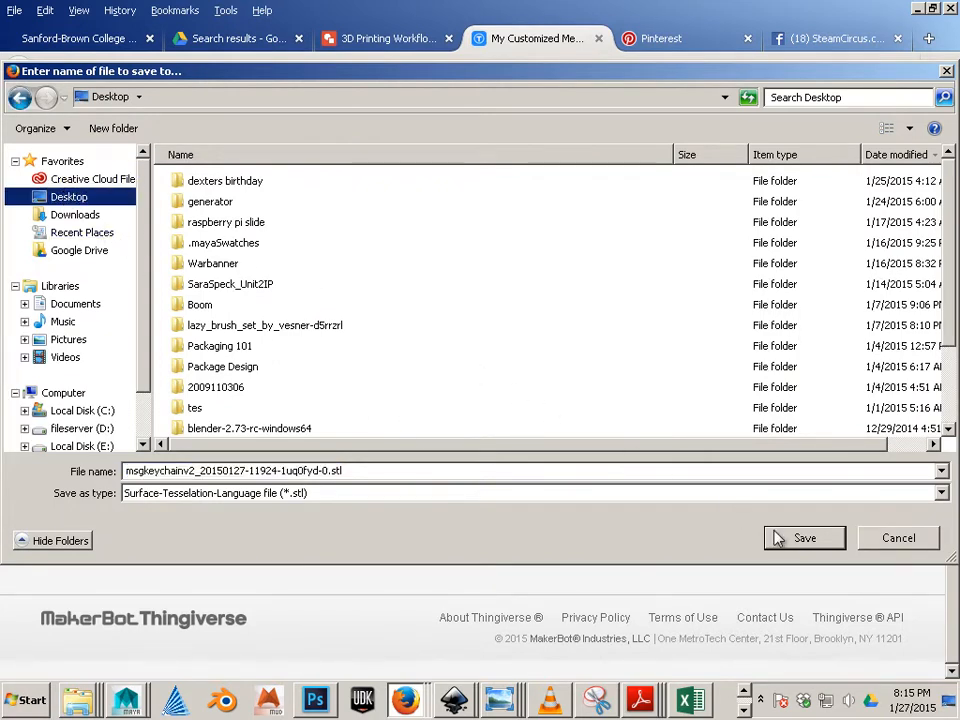
{"action": "left_click", "coordinate": [804, 538]}
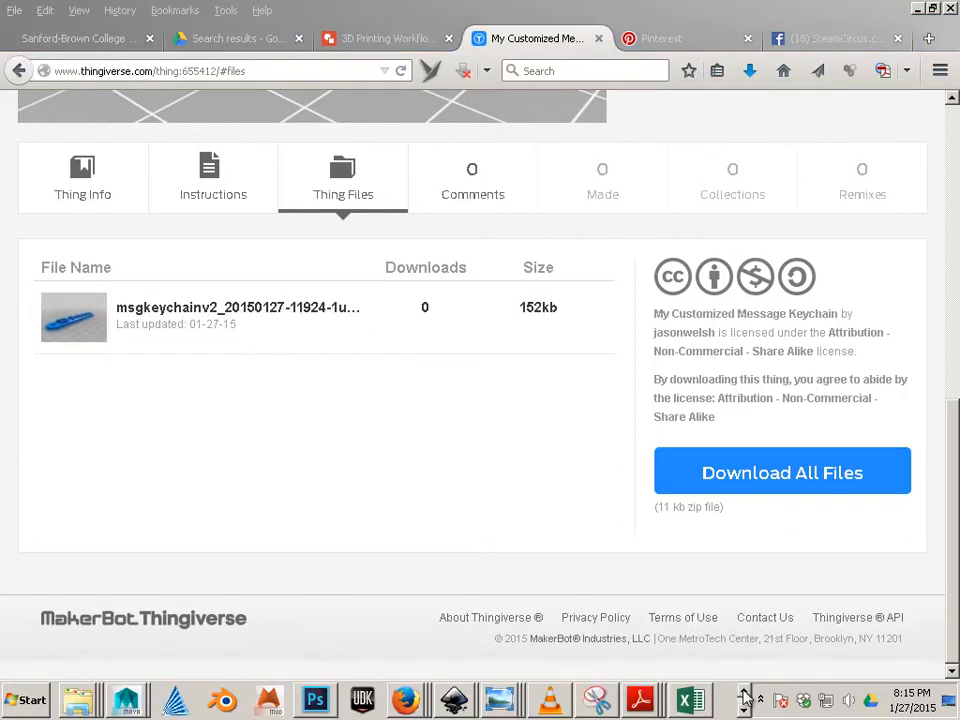
{"action": "mouse_move", "coordinate": [314, 700]}
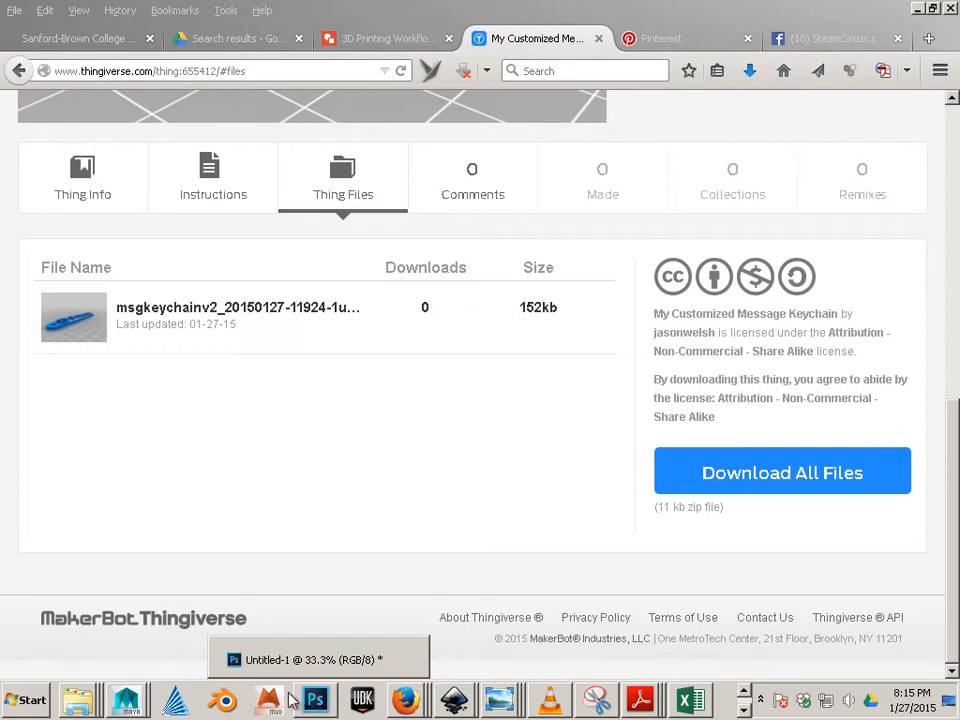
- Launch netfabb Basic, accept the terms of usage and choose Later for registration
{"action": "left_click", "coordinate": [24, 700]}
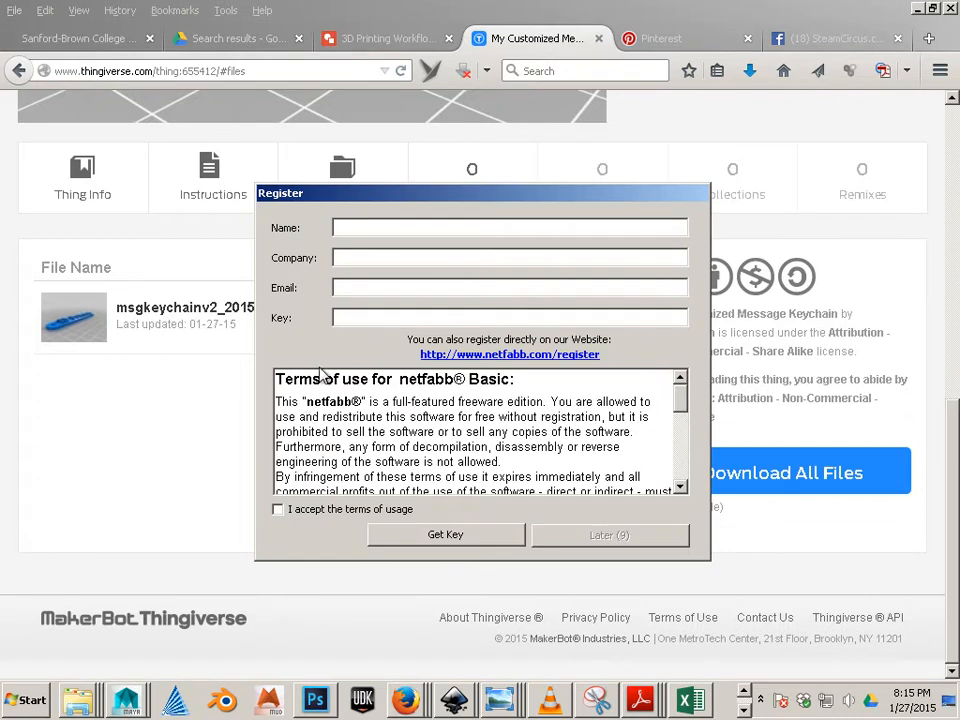
{"action": "left_click", "coordinate": [278, 510]}
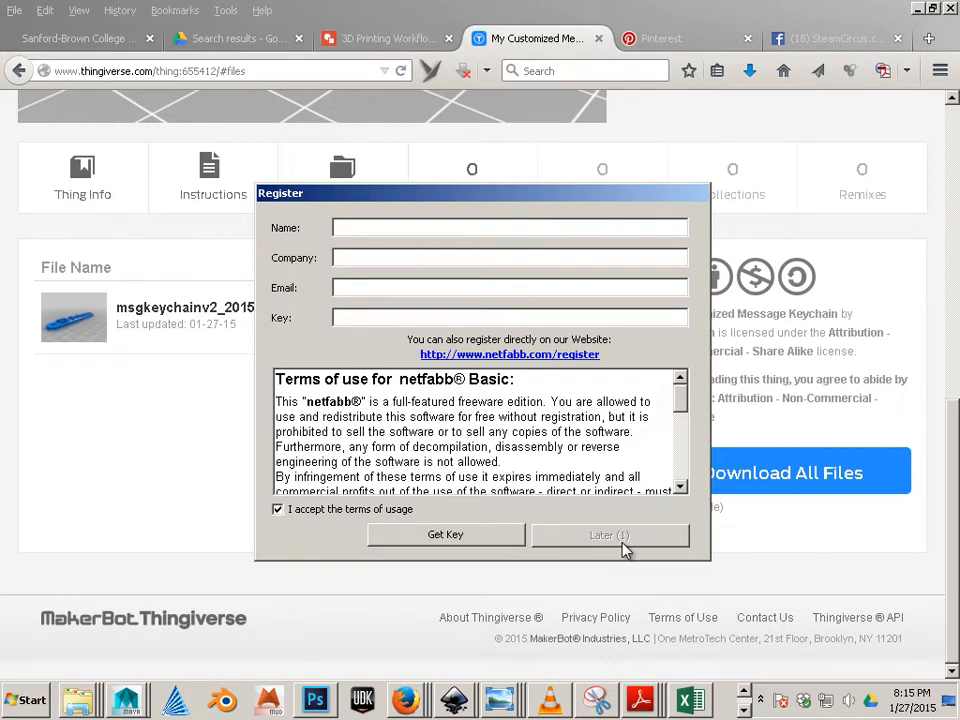
{"action": "left_click", "coordinate": [610, 534]}
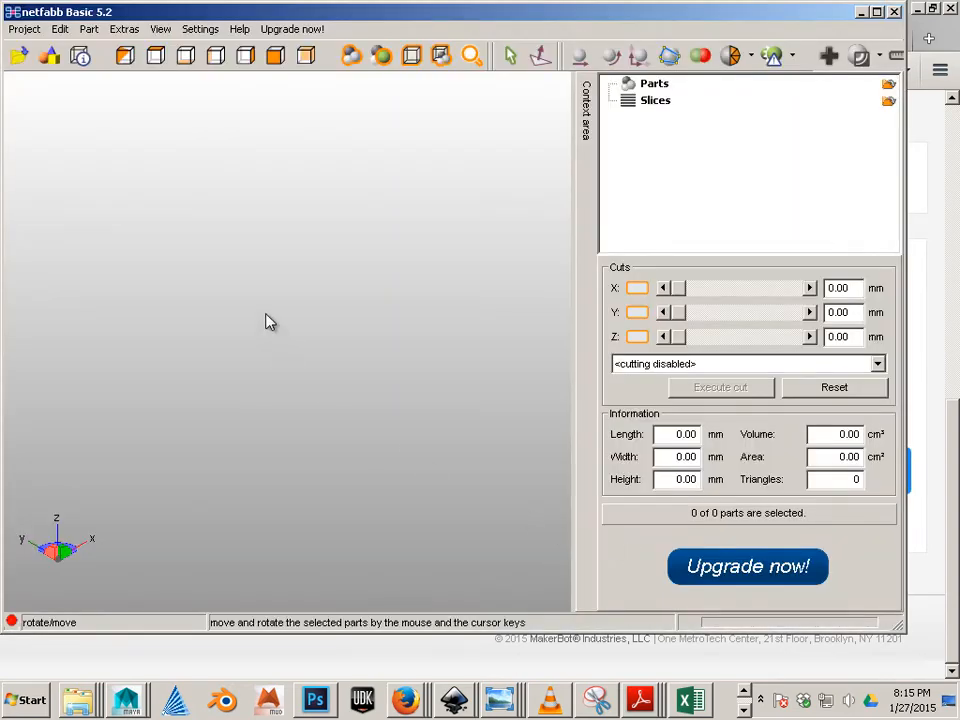
- Add the msgkeychain STL from the desktop as a part in the workspace
{"action": "right_click", "coordinate": [270, 320]}
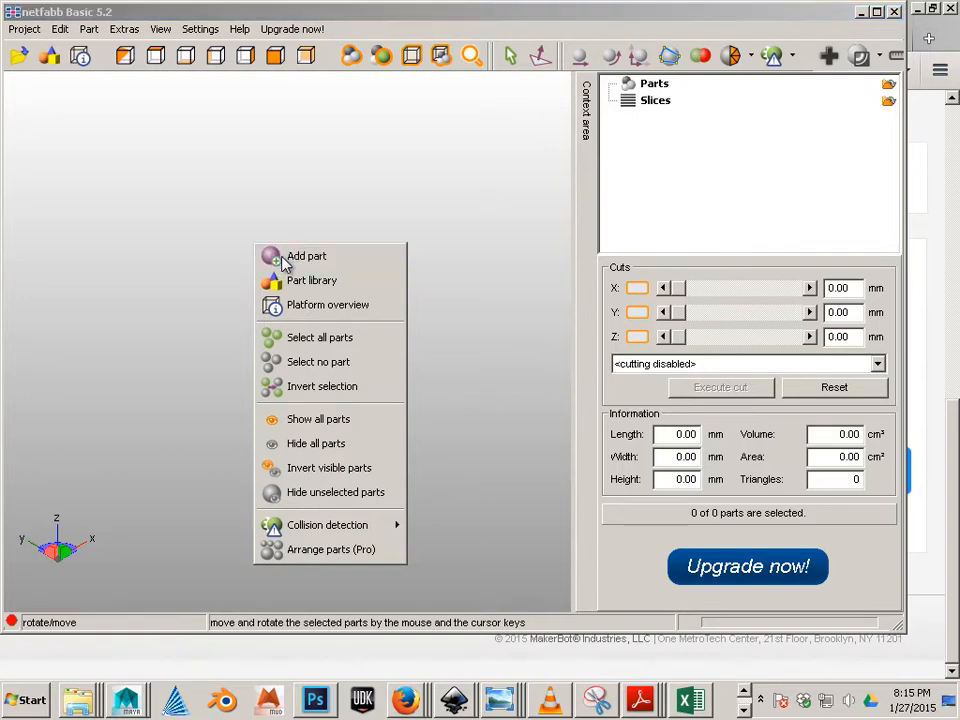
{"action": "left_click", "coordinate": [306, 256]}
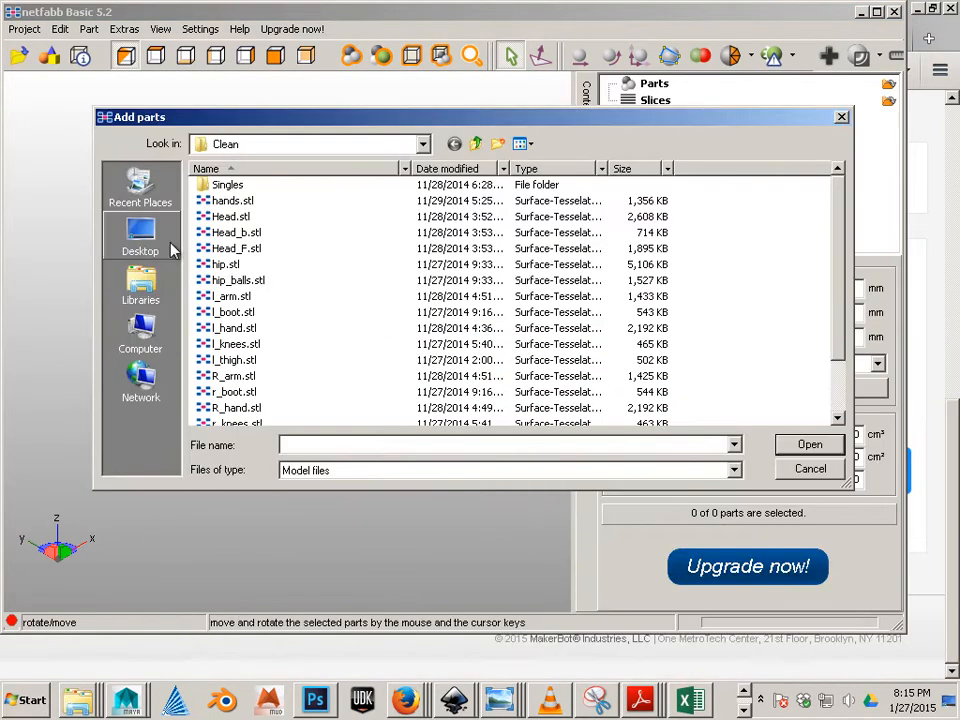
{"action": "left_click", "coordinate": [140, 236]}
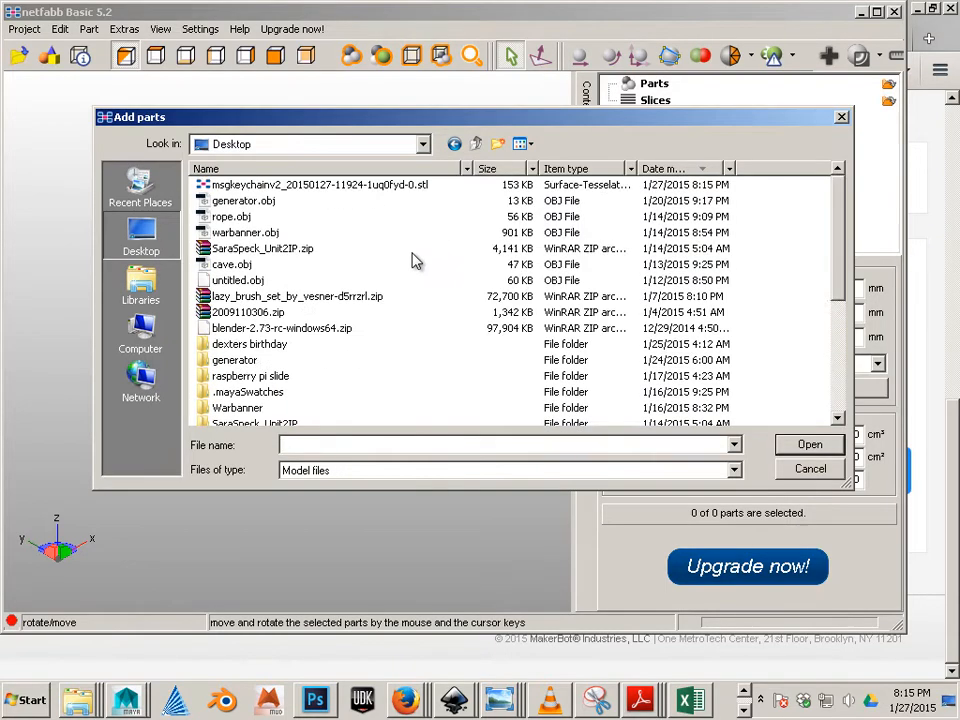
{"action": "double_click", "coordinate": [318, 184]}
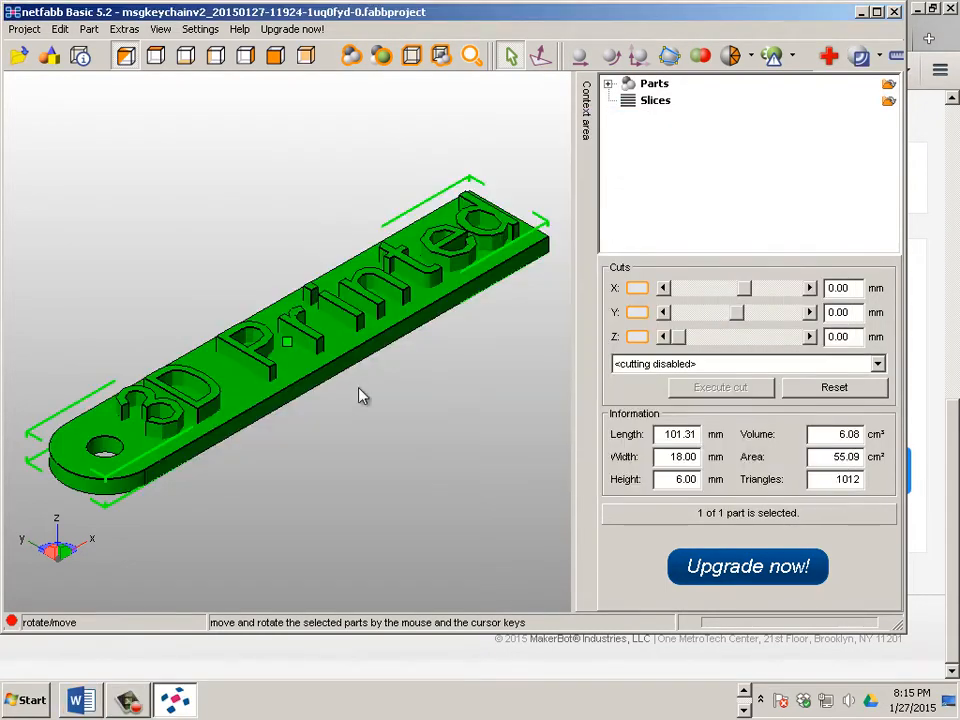
{"action": "left_click_drag", "start_coordinate": [360, 396], "coordinate": [380, 390]}
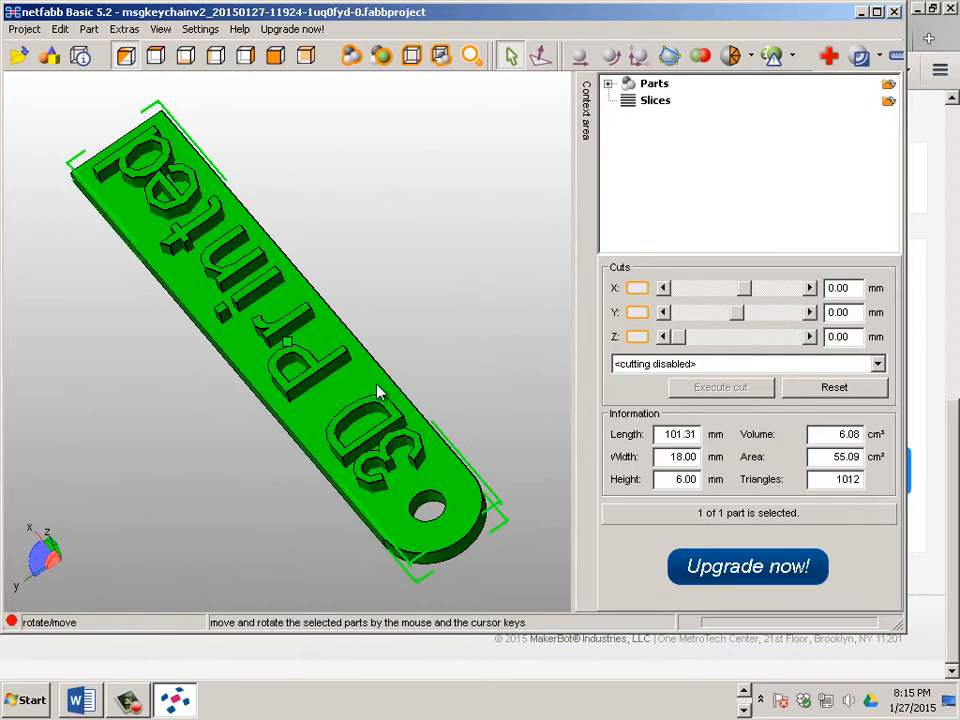
{"action": "left_click_drag", "start_coordinate": [380, 390], "coordinate": [280, 388]}
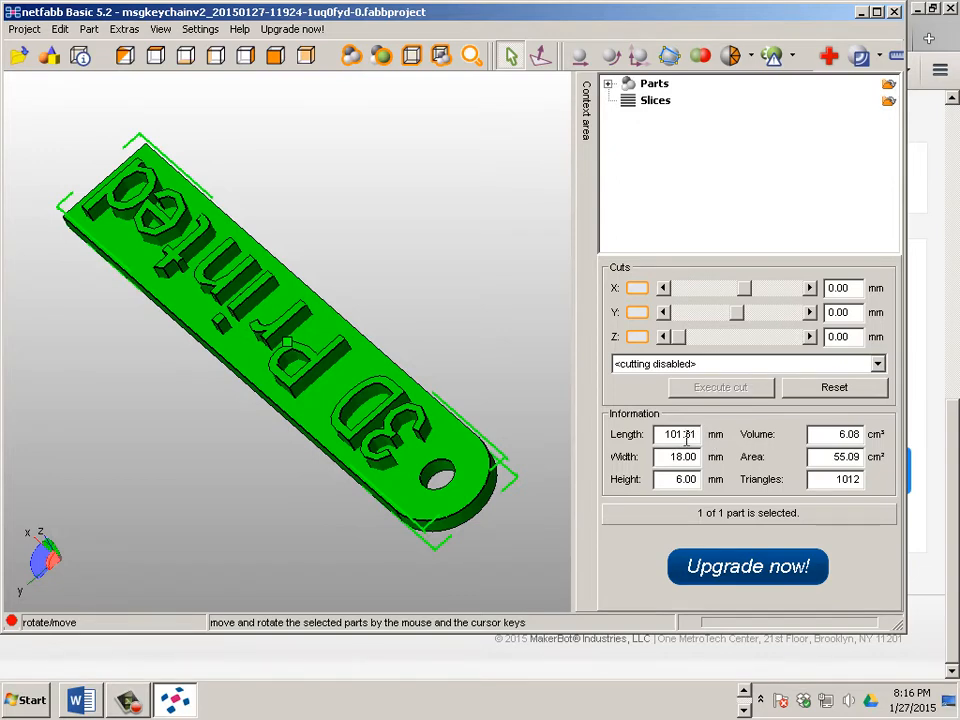
{"action": "left_click", "coordinate": [680, 434]}
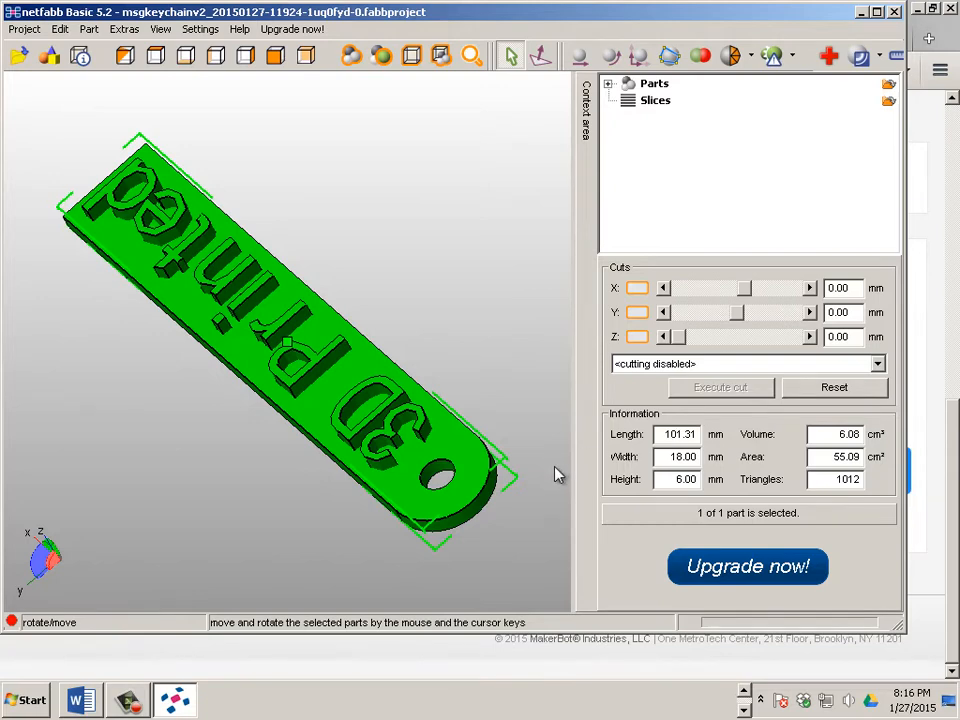
{"action": "mouse_move", "coordinate": [548, 472]}
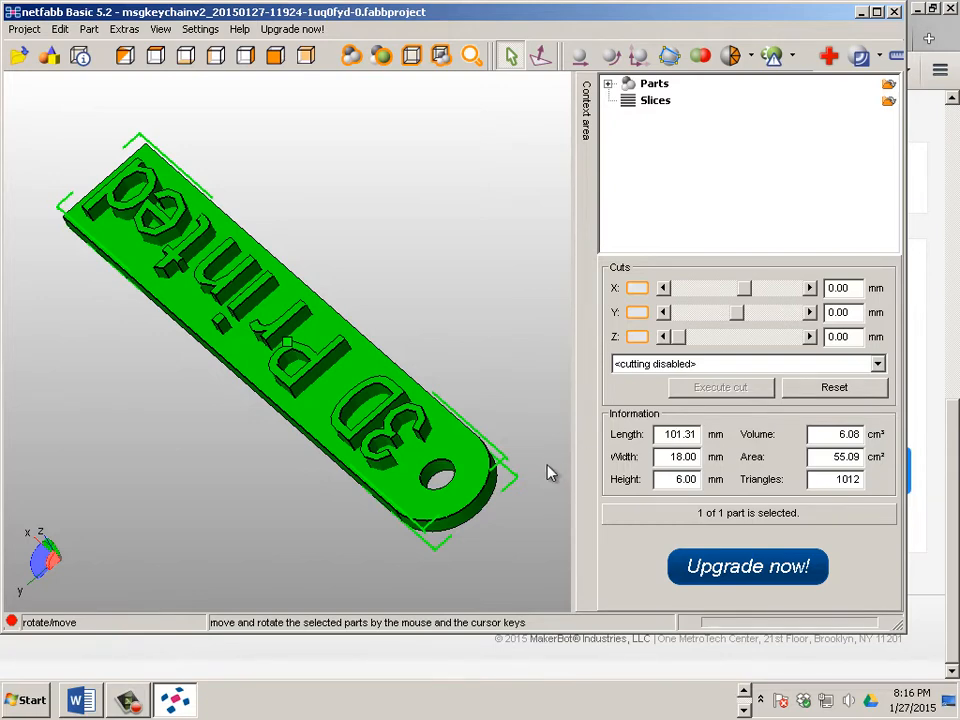
{"action": "mouse_move", "coordinate": [834, 86]}
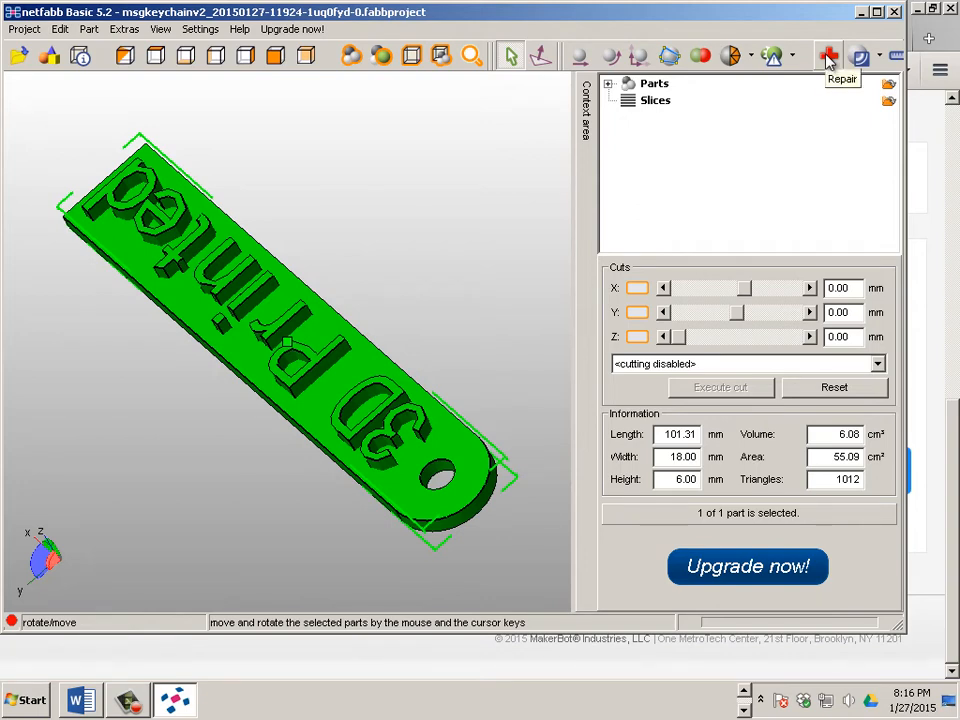
- Run the default automatic repair on the keychain mesh and apply it
{"action": "left_click", "coordinate": [828, 56]}
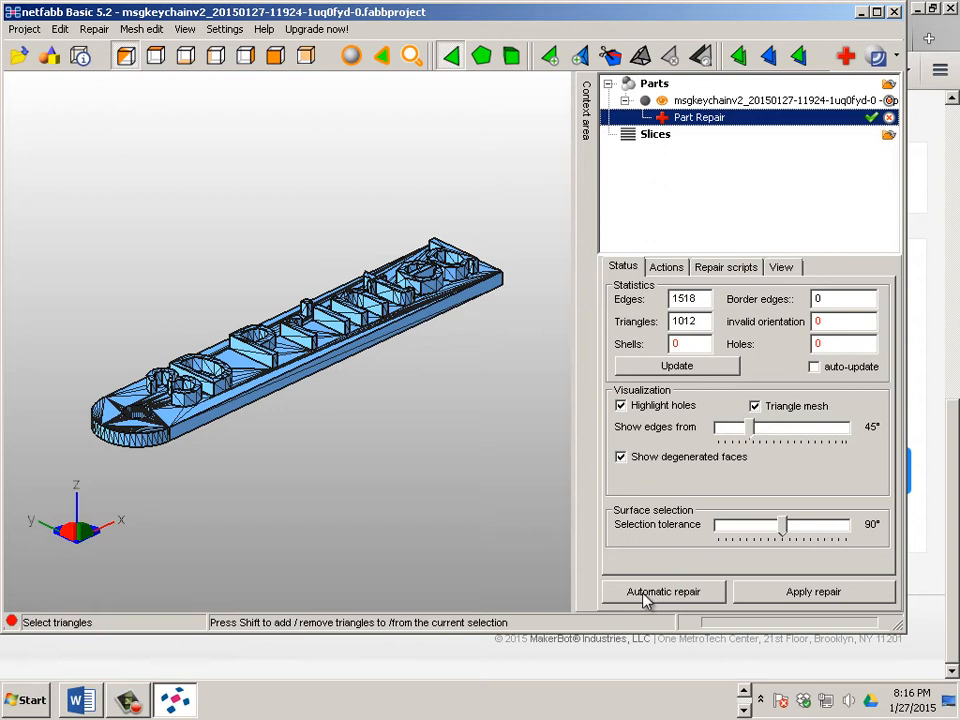
{"action": "left_click", "coordinate": [664, 592]}
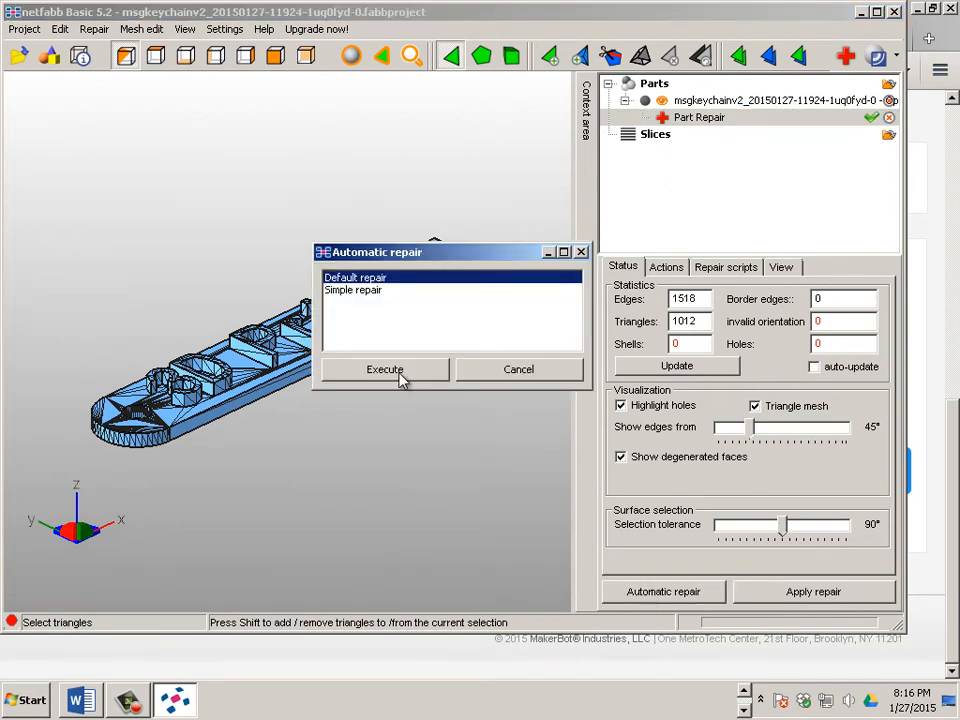
{"action": "left_click", "coordinate": [384, 368]}
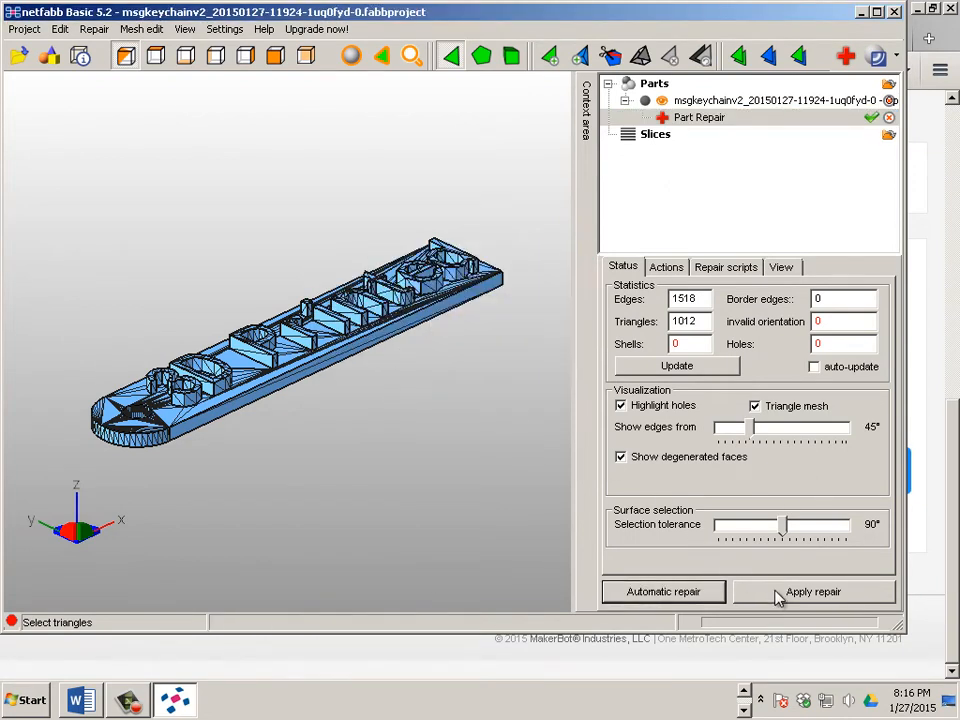
{"action": "left_click", "coordinate": [812, 592]}
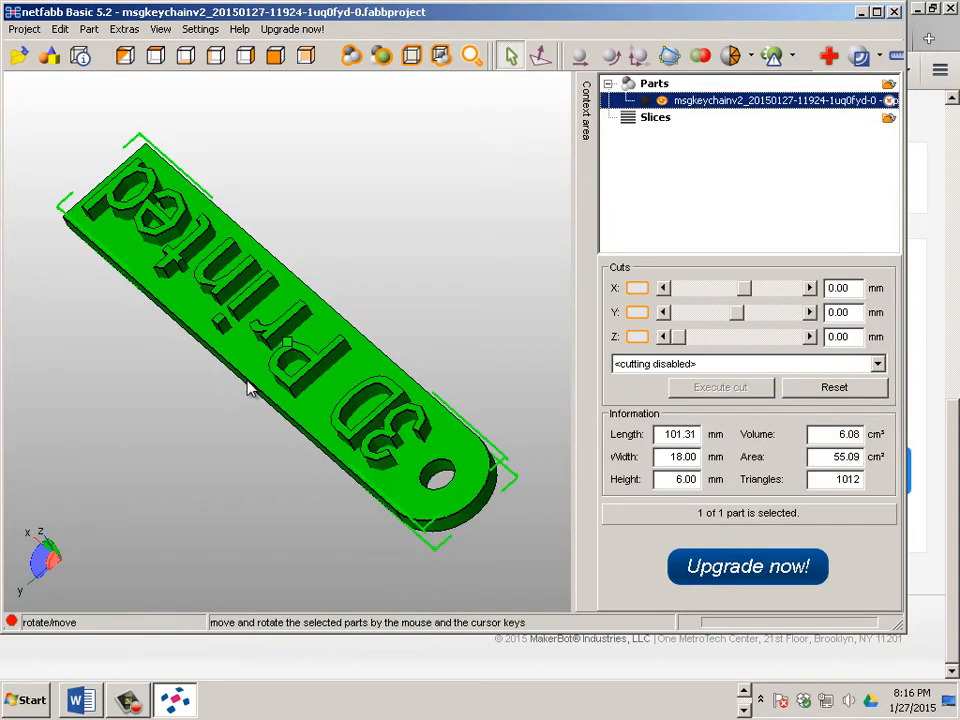
{"action": "mouse_move", "coordinate": [308, 356]}
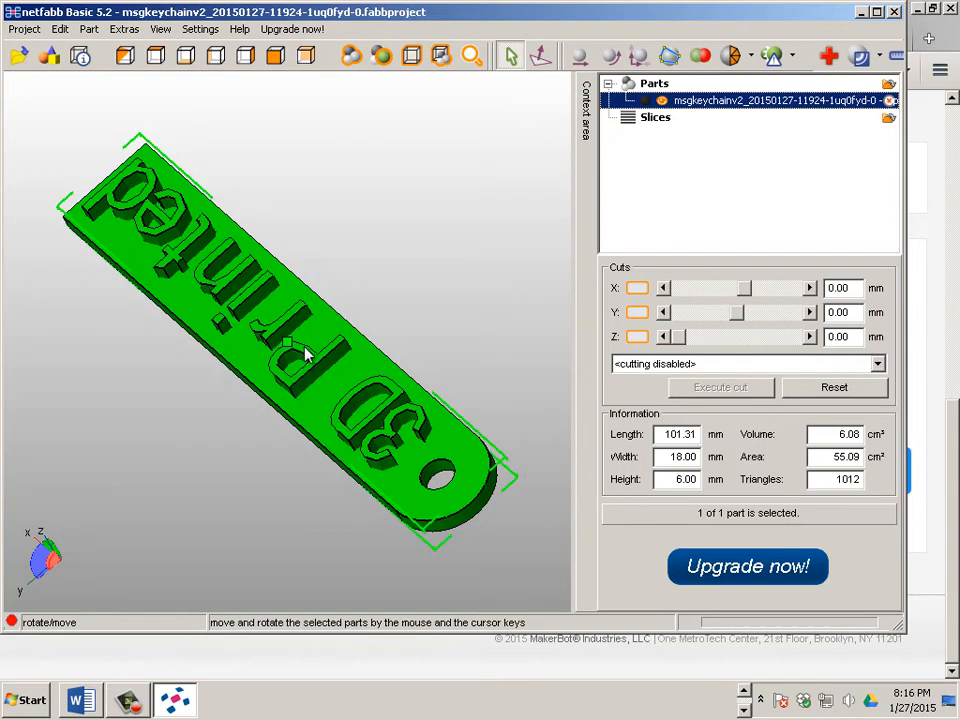
- Export the repaired keychain part as an STL file to the desktop
{"action": "right_click", "coordinate": [304, 356]}
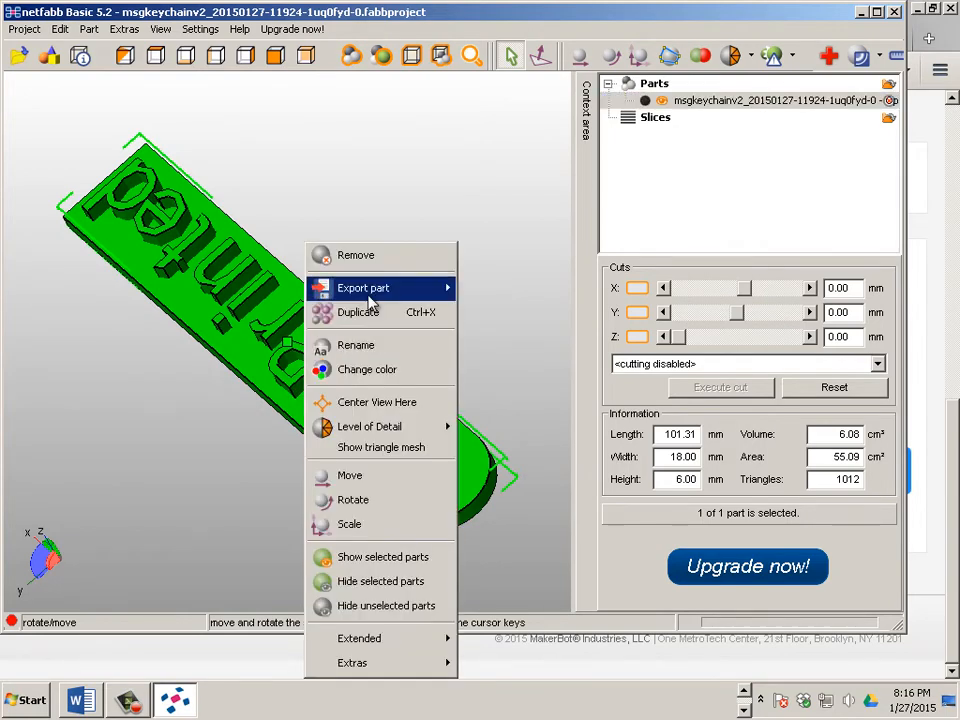
{"action": "mouse_move", "coordinate": [364, 288]}
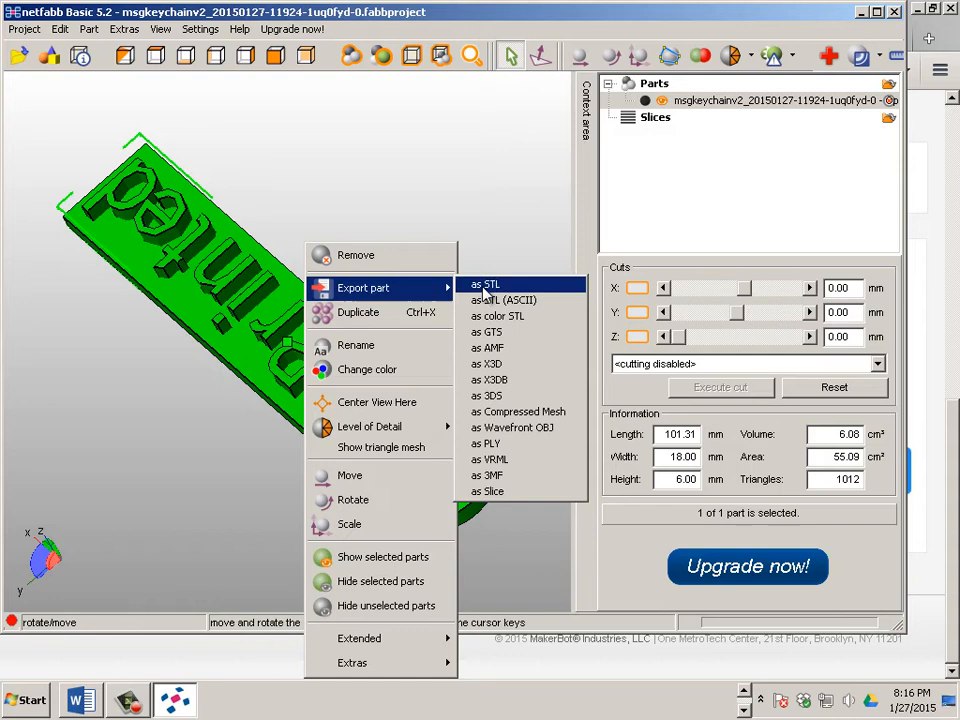
{"action": "left_click", "coordinate": [488, 284]}
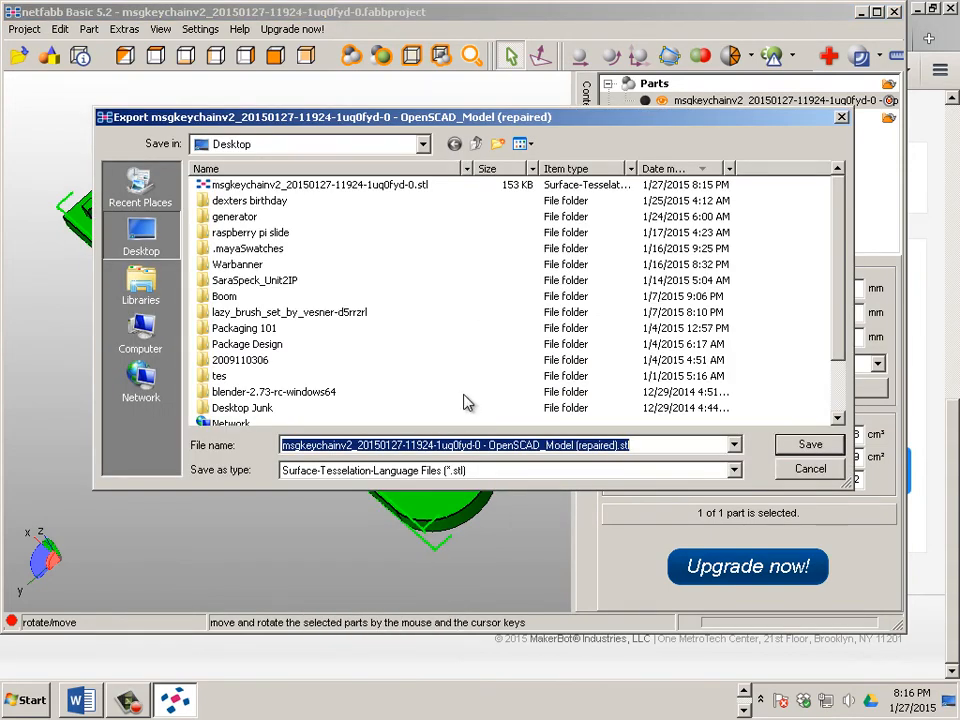
{"action": "mouse_move", "coordinate": [556, 462]}
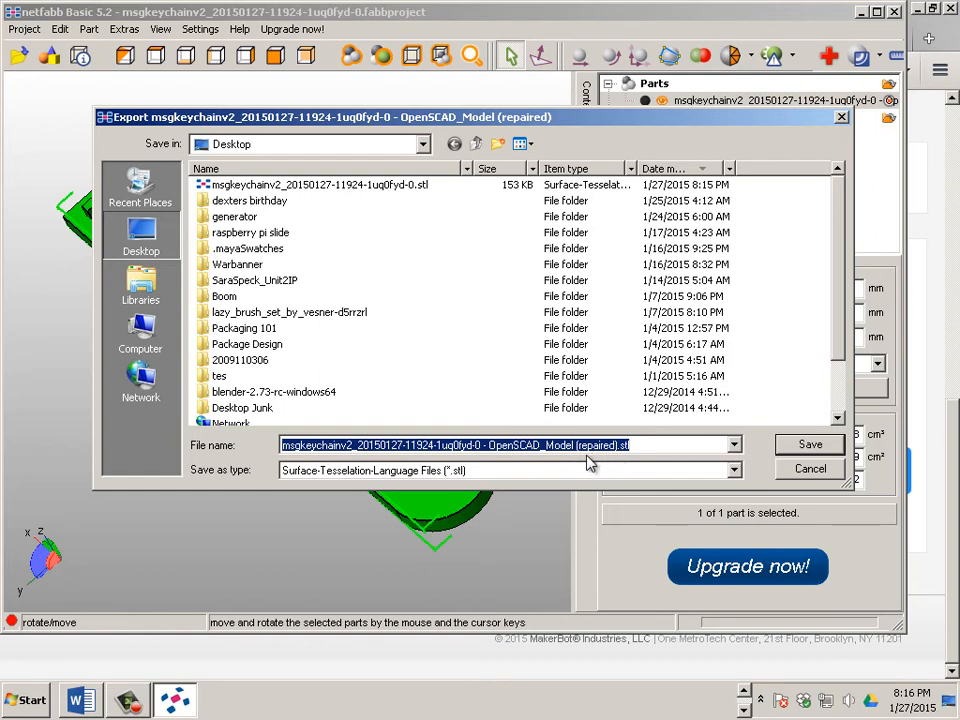
{"action": "left_click", "coordinate": [810, 444]}
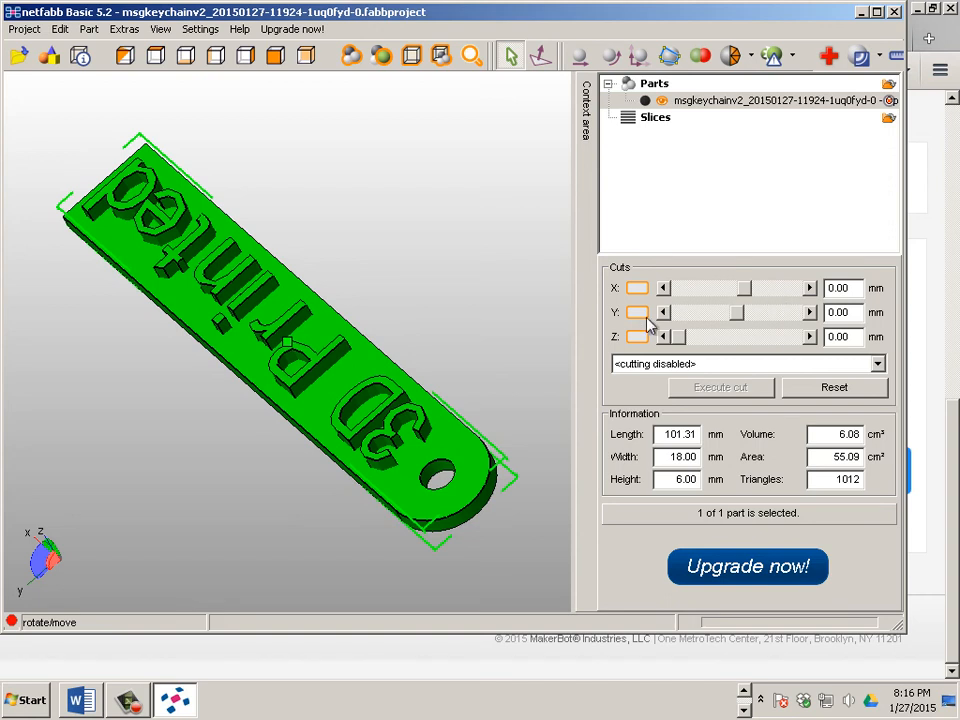
{"action": "mouse_move", "coordinate": [490, 344]}
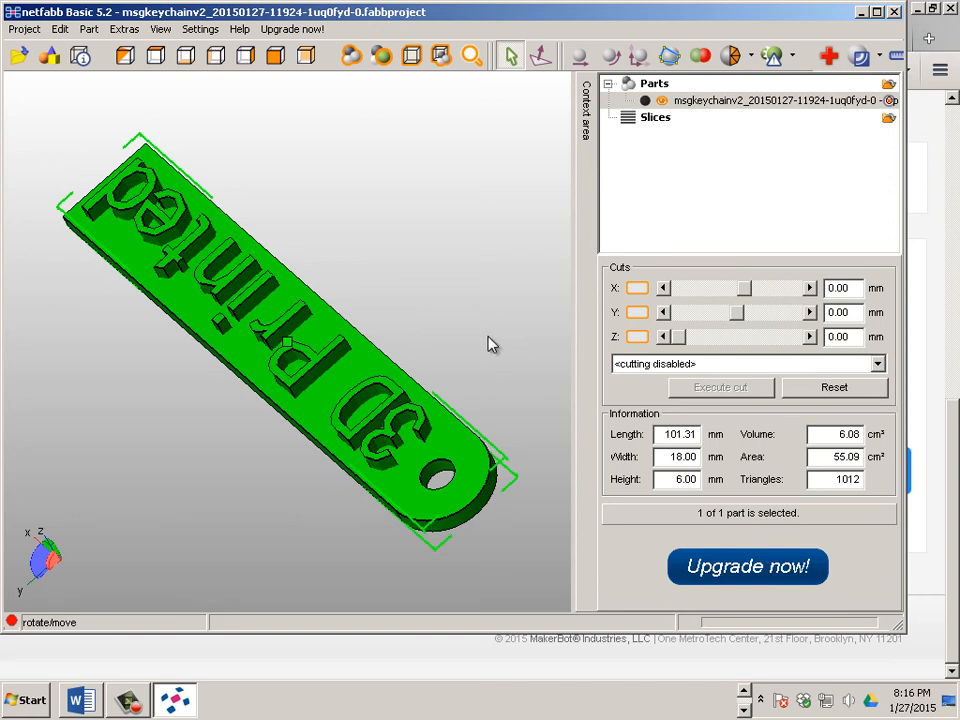
{"action": "mouse_move", "coordinate": [582, 368]}
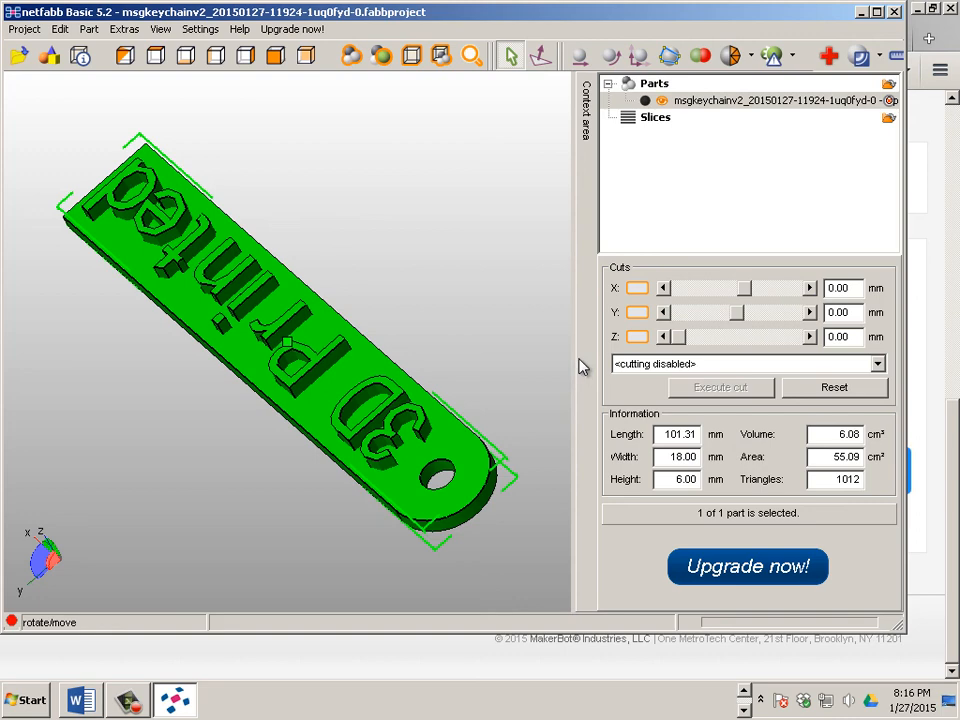